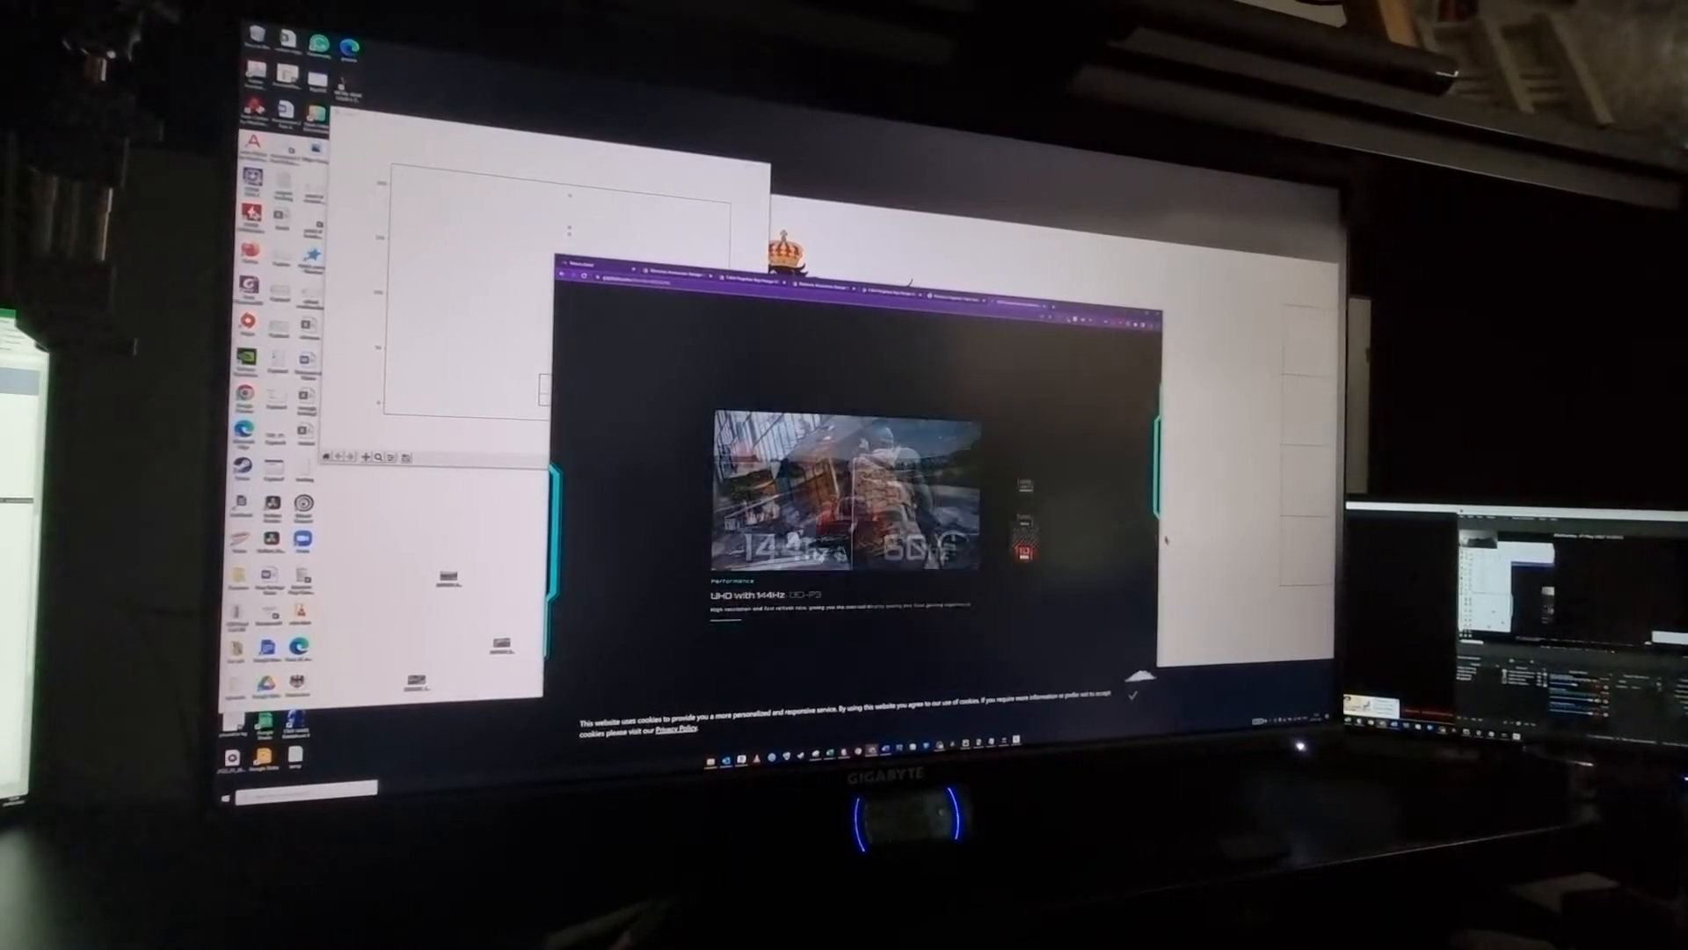
# Scroll from the Perfect Viewing Angle section back up to the M32U top banner.
pyautogui.scroll(-3)
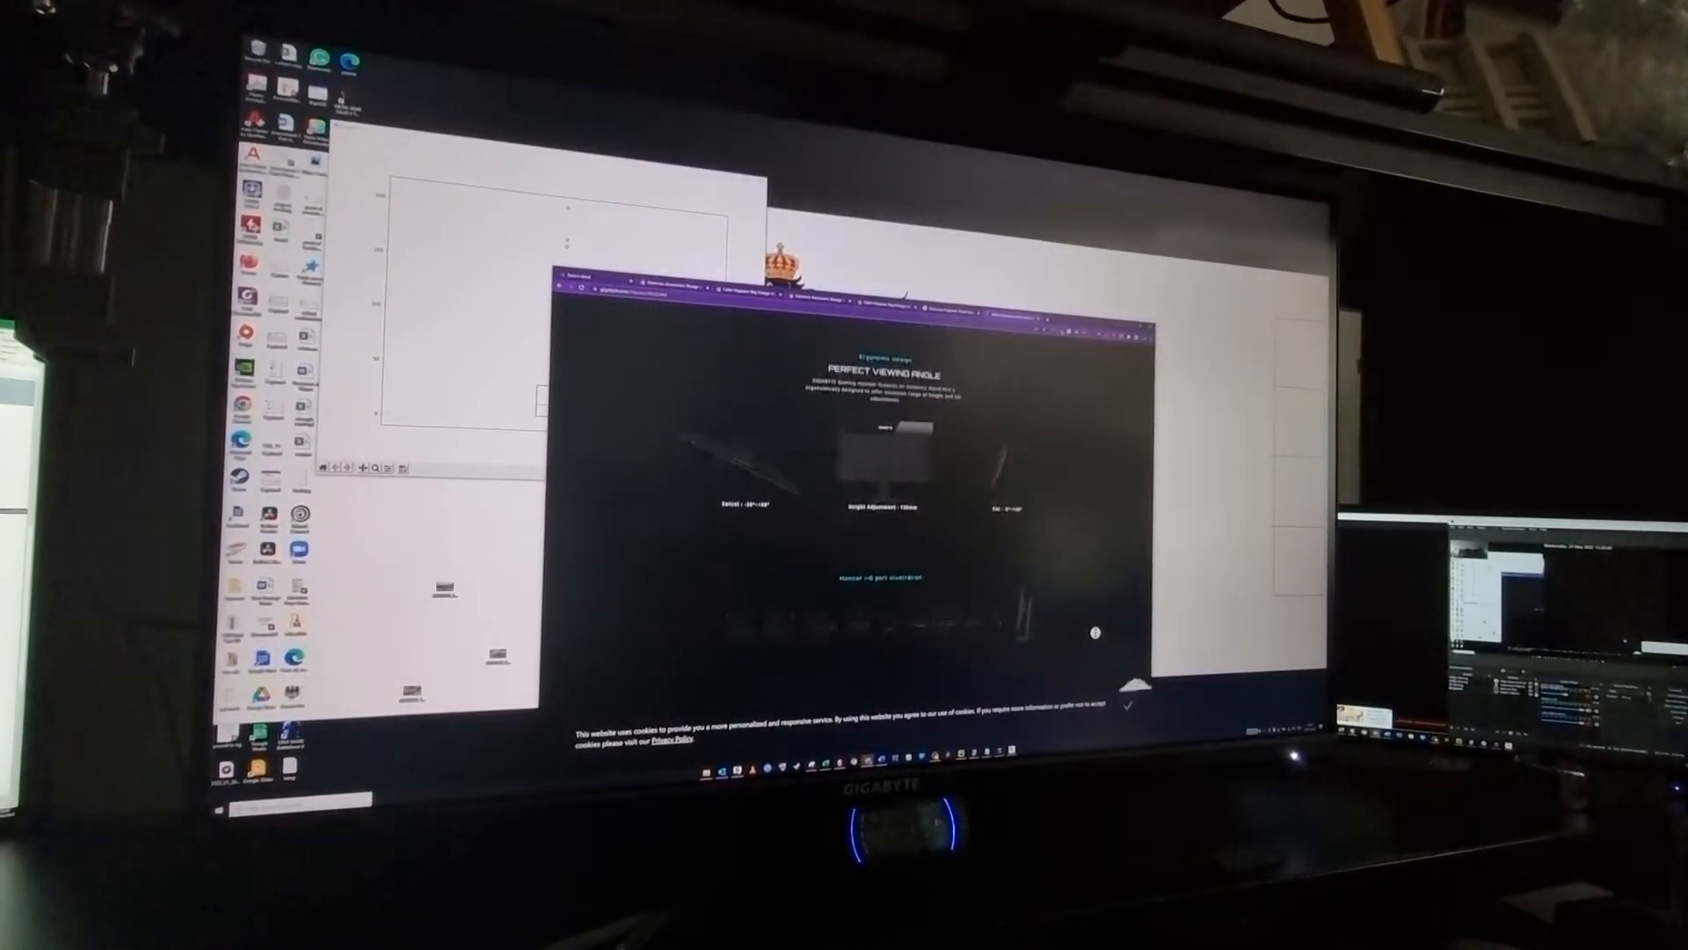
pyautogui.scroll(-3)
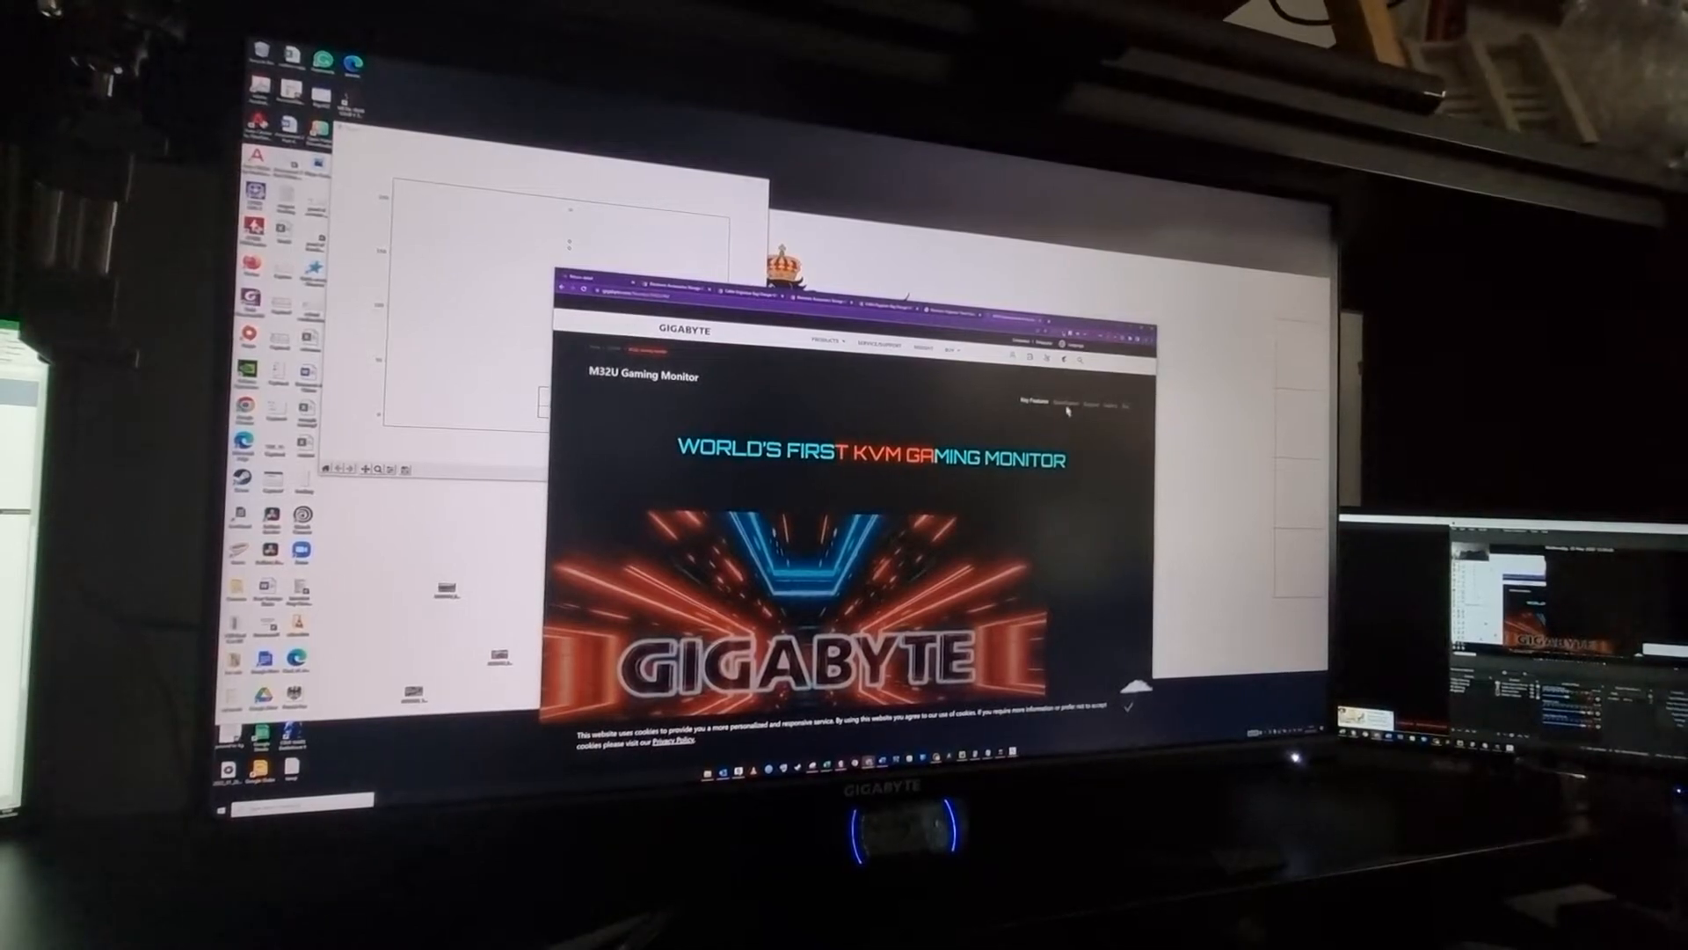
# Scroll down past the OSD Sidekick and Tech Features sections to the site footer.
pyautogui.click(1042, 403)
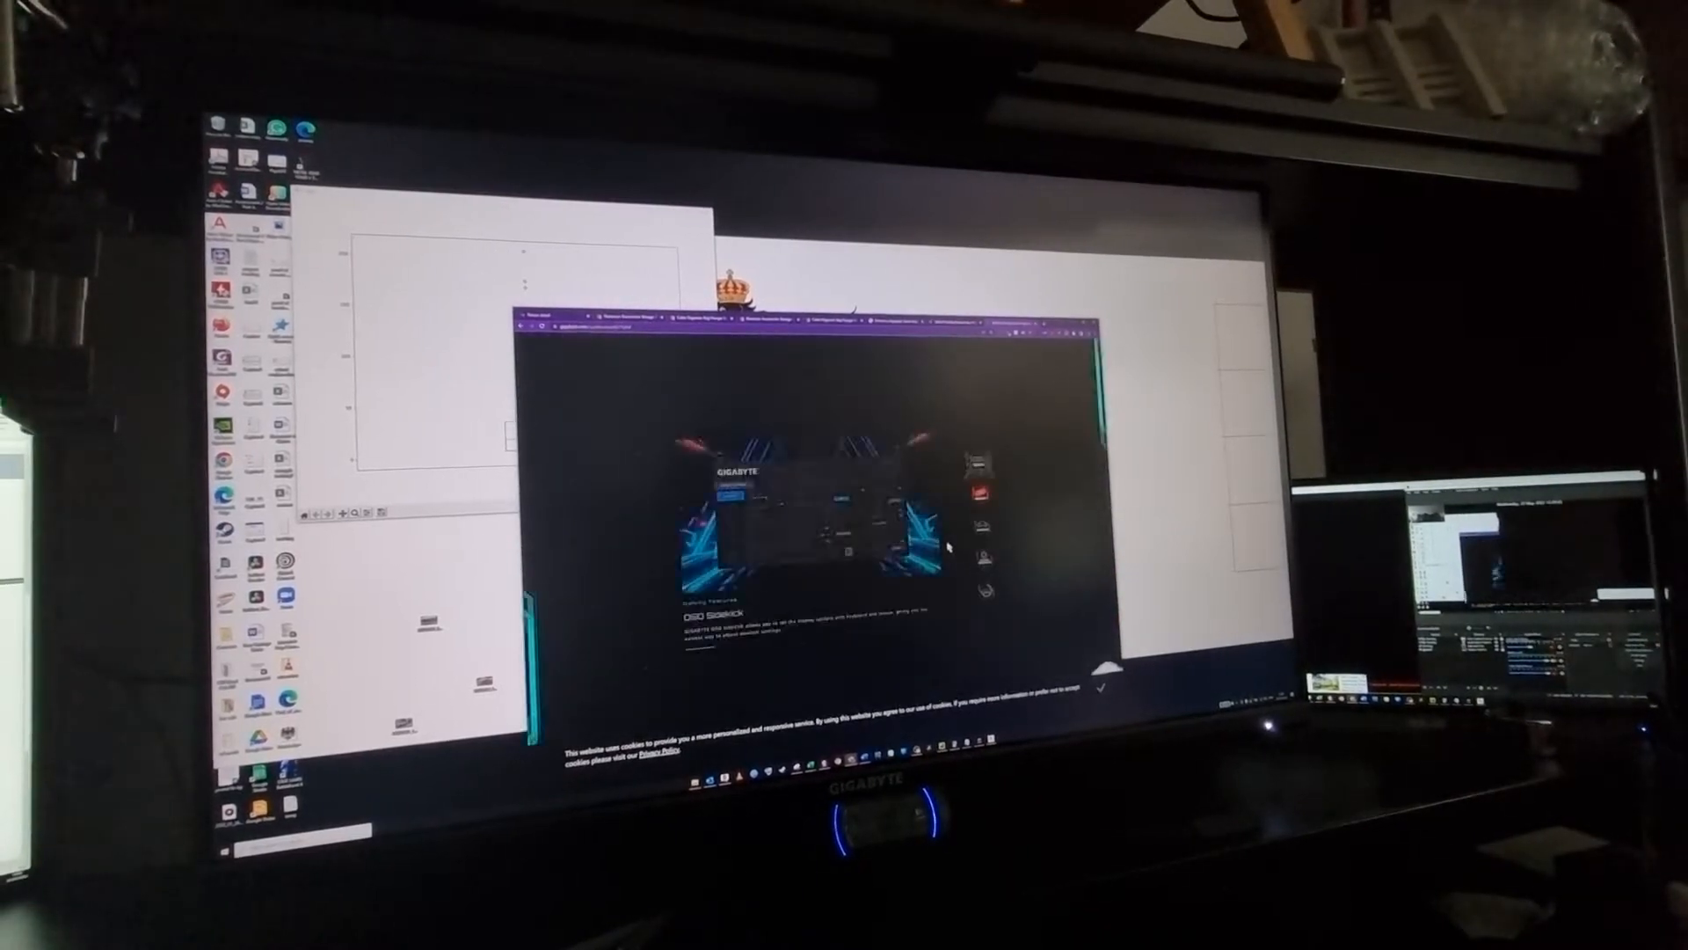
pyautogui.scroll(-3)
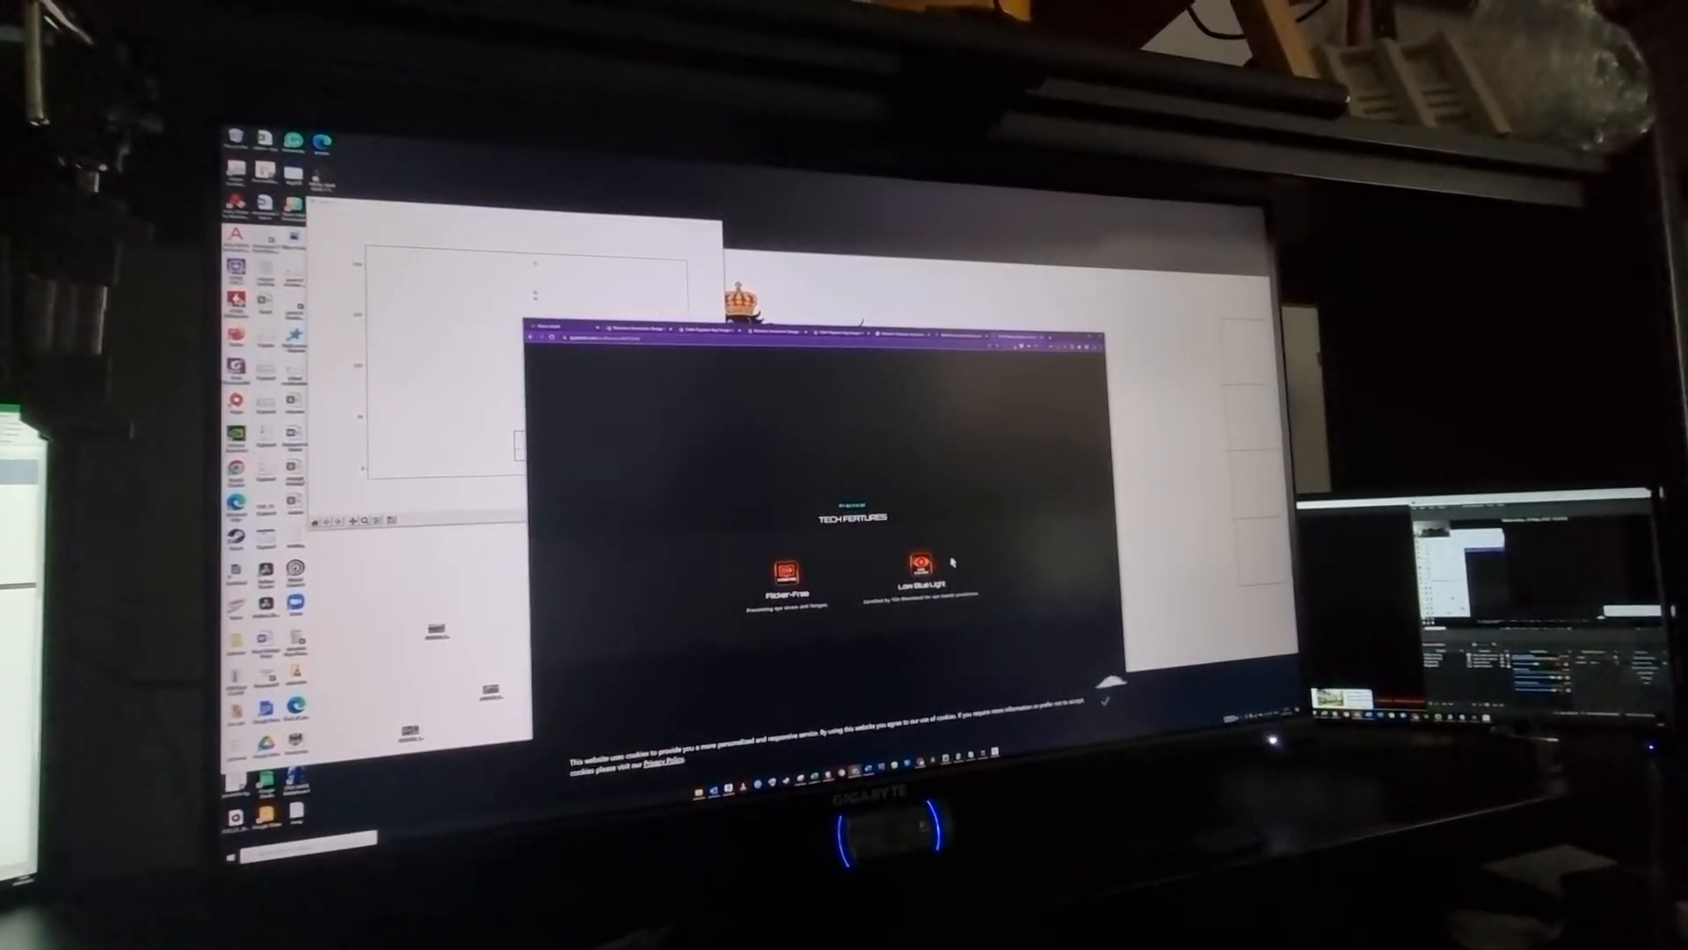
pyautogui.scroll(-3)
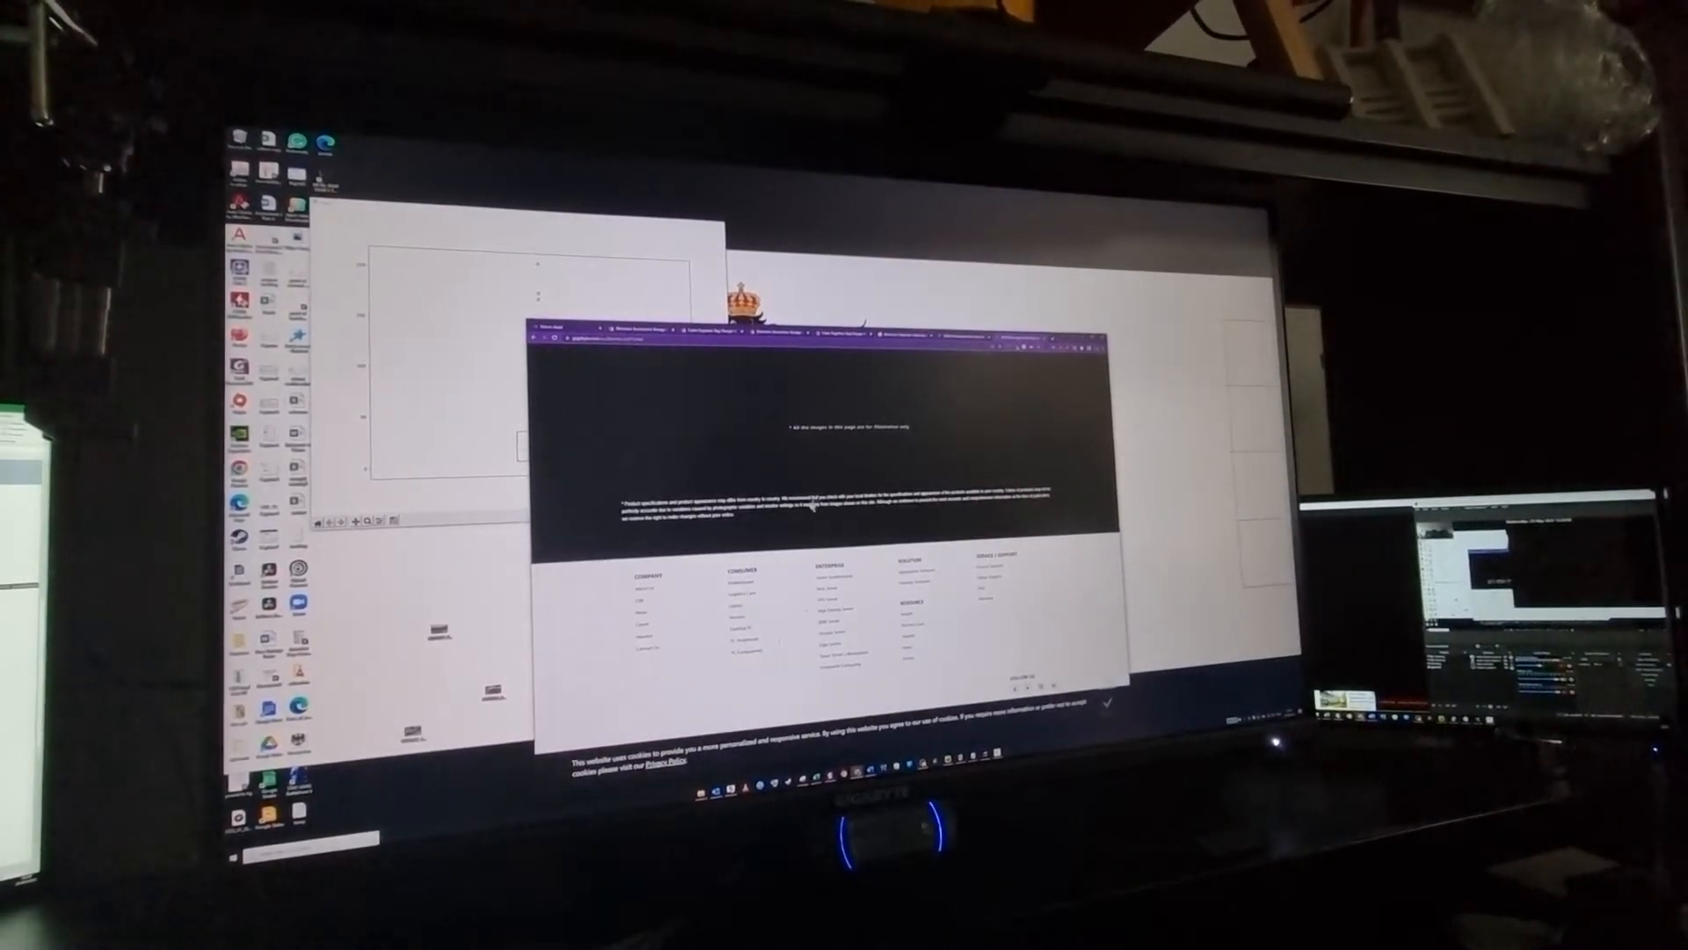